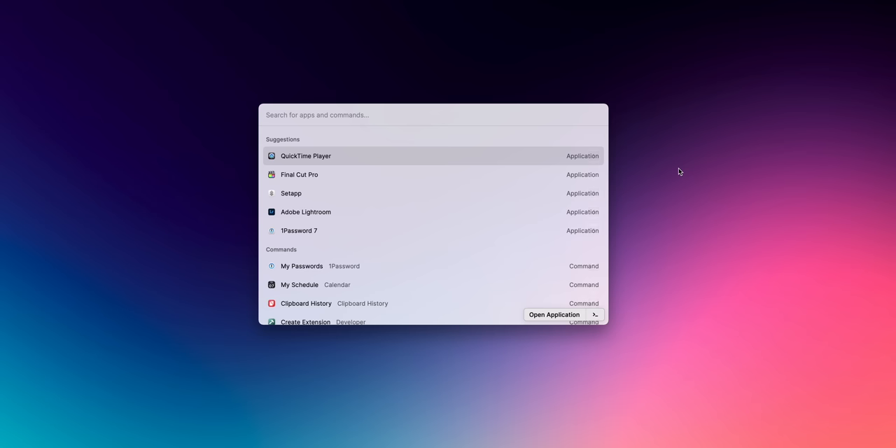
Type 'This is raycast', then sample the wallpaper with Sip to read Eminence #723682.
text(This is ray c)
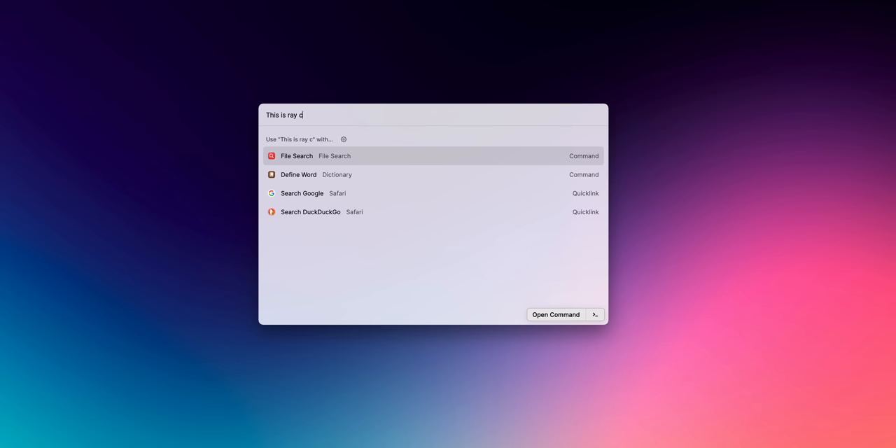
text(ast)
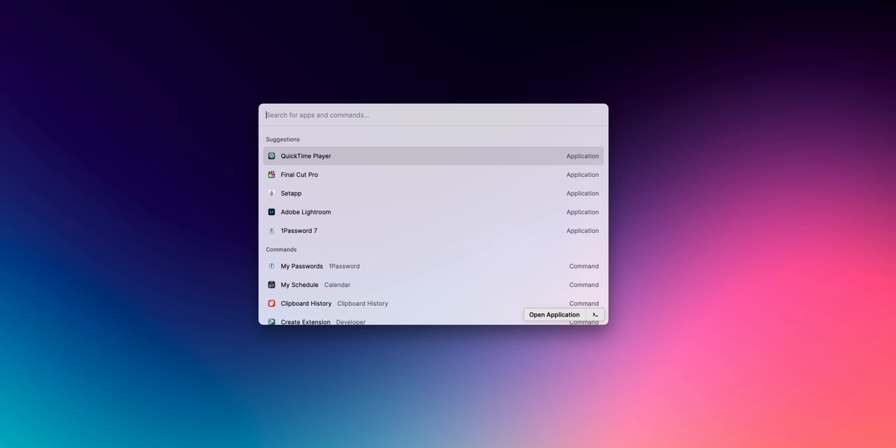
scroll(down, 3)
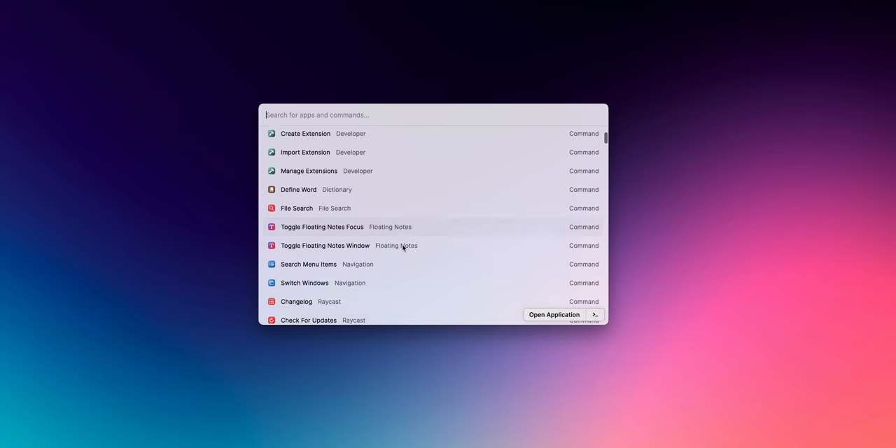
scroll(down, 3)
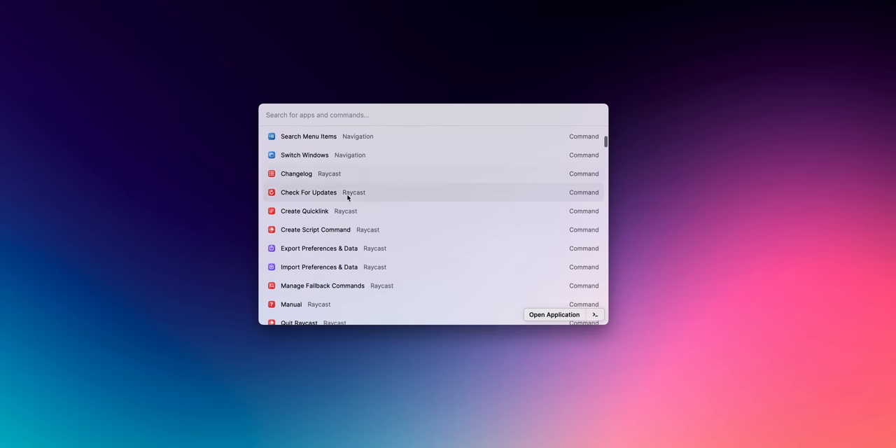
scroll(up, 3)
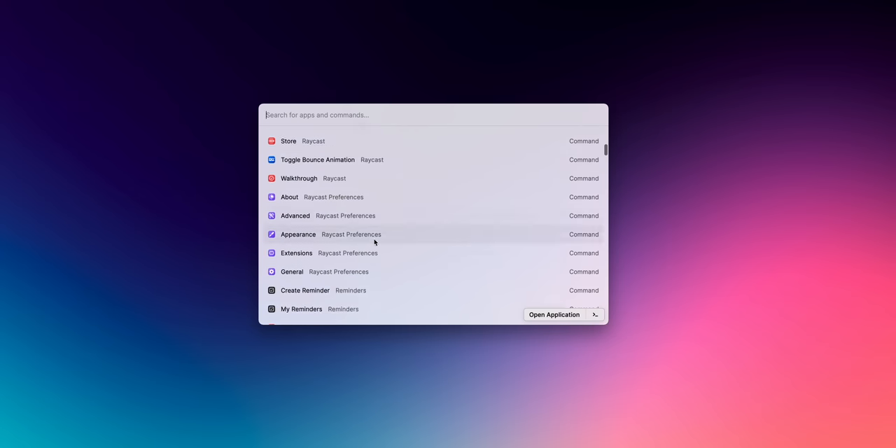
scroll(down, 3)
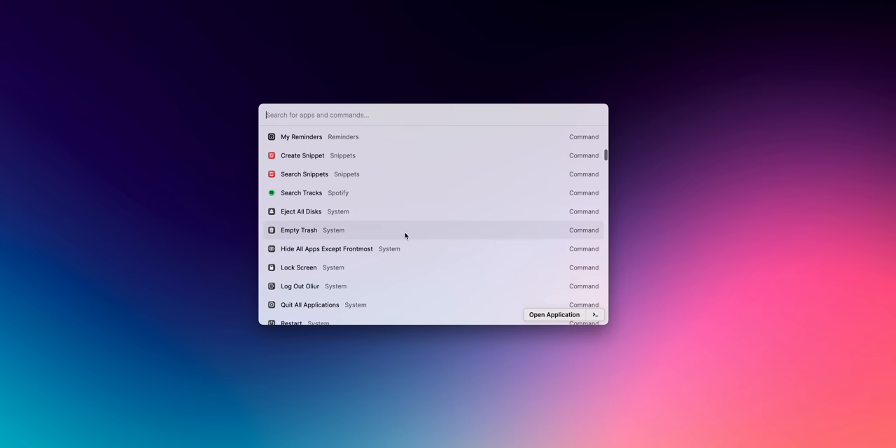
scroll(down, 3)
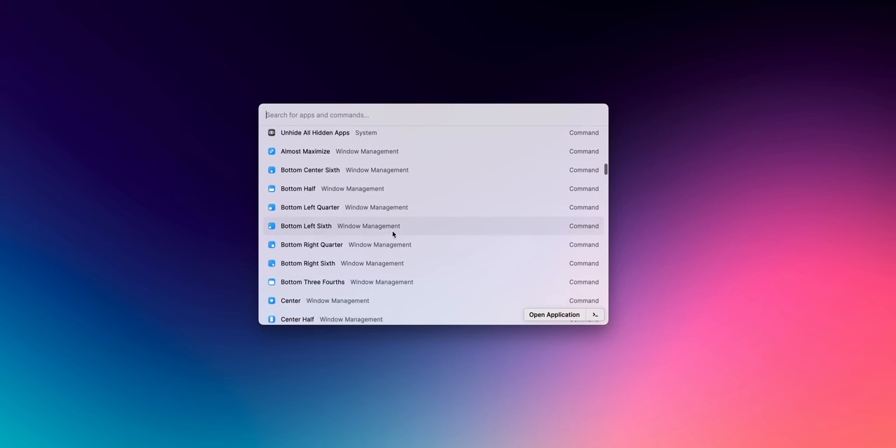
scroll(down, 3)
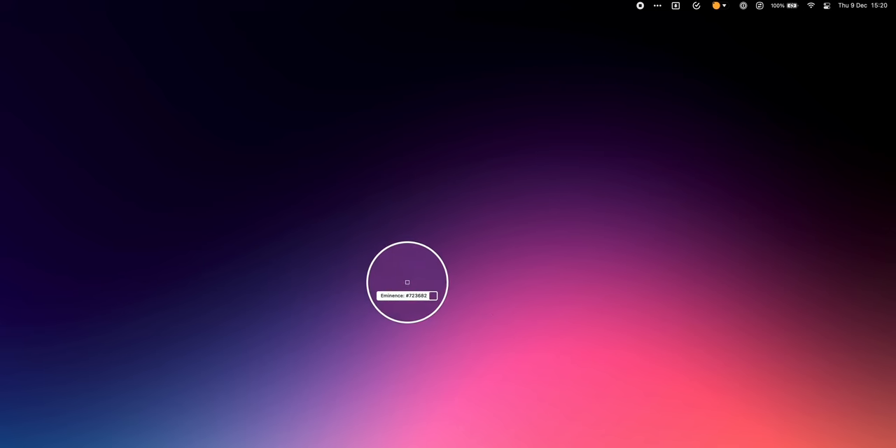
mouse_move(480, 328)
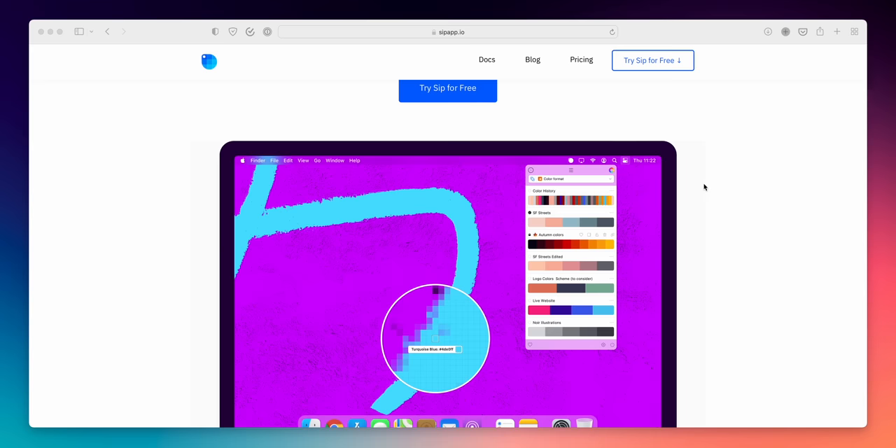
Scroll sipapp.io down through the companies and Color Picker sections to Palettes.
scroll(down, 3)
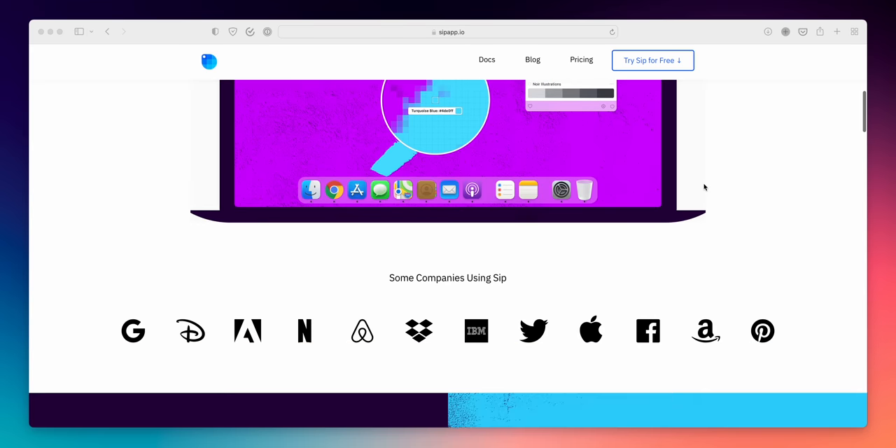
scroll(down, 3)
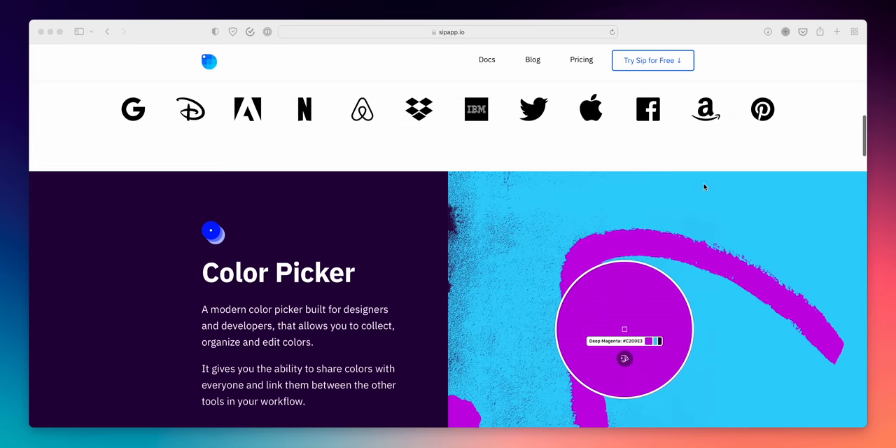
scroll(down, 3)
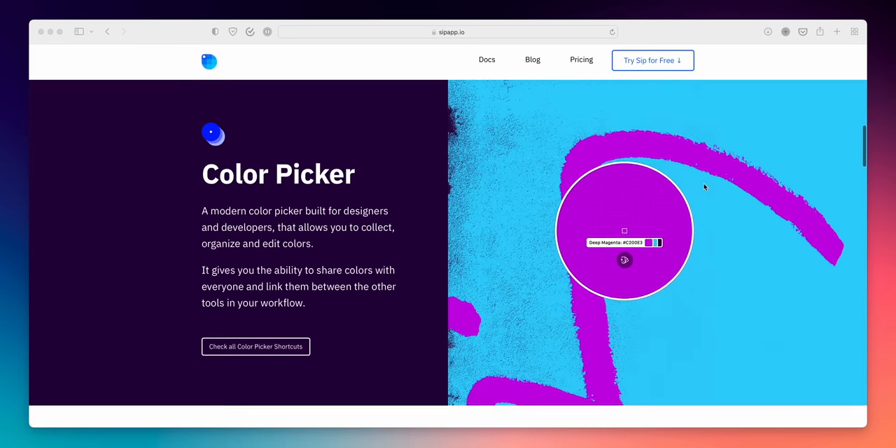
scroll(down, 3)
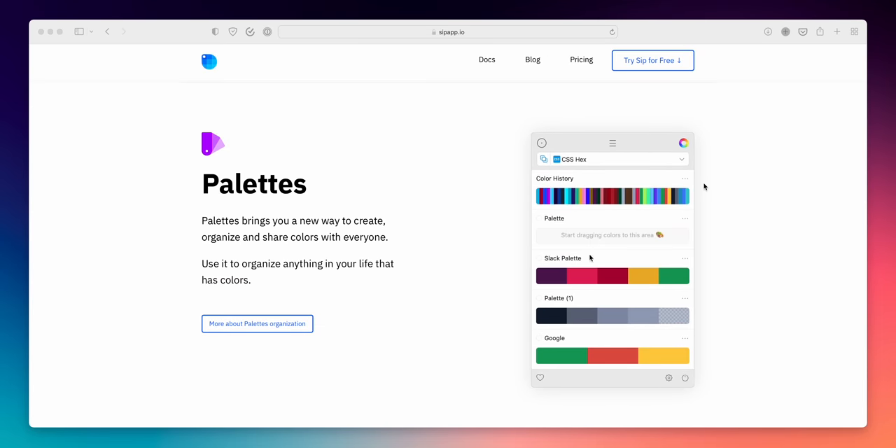
scroll(down, 3)
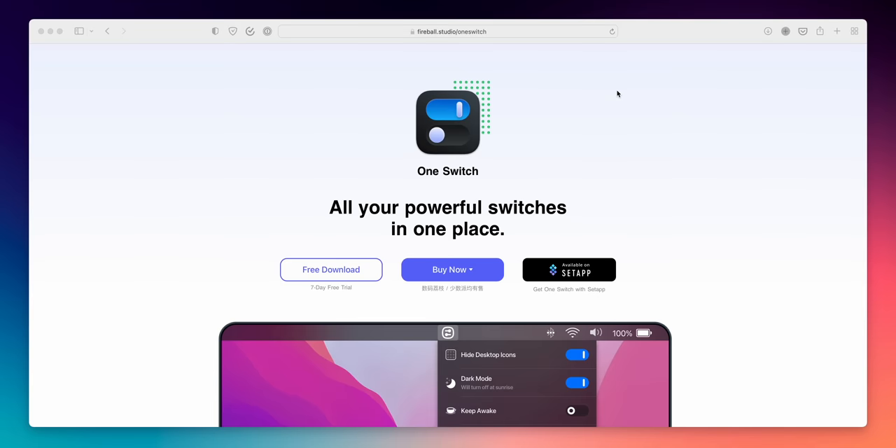
Scroll the One Switch page past the Setapp banner to Hide Desktop Icons and Dark Mode.
scroll(down, 3)
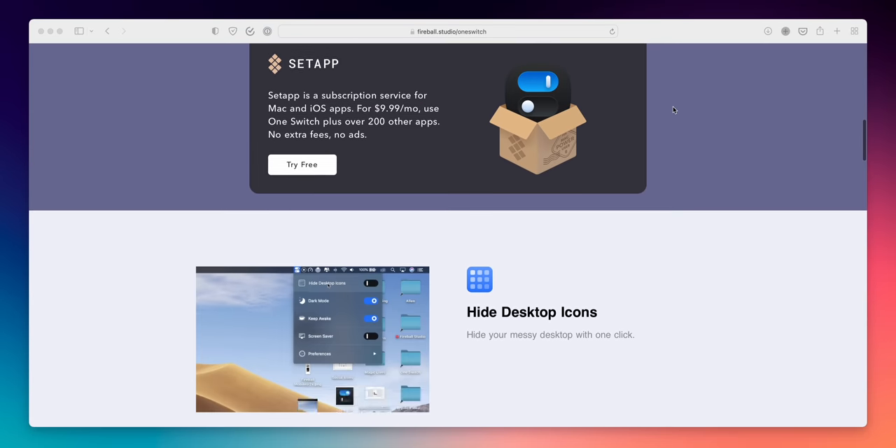
scroll(down, 3)
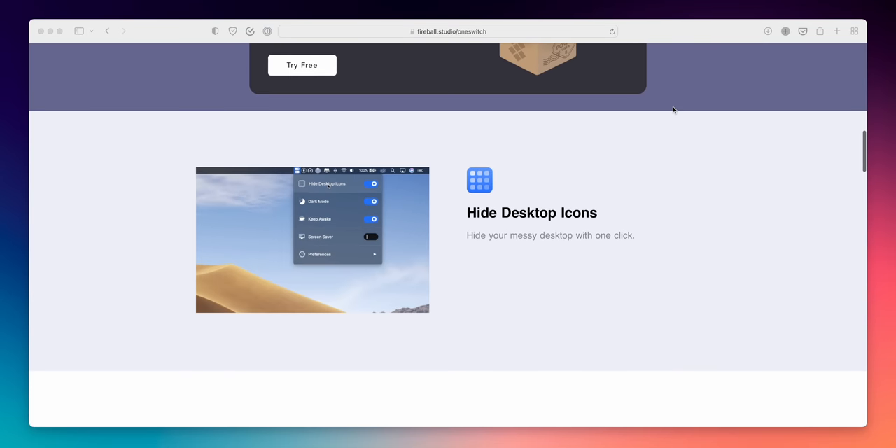
scroll(down, 3)
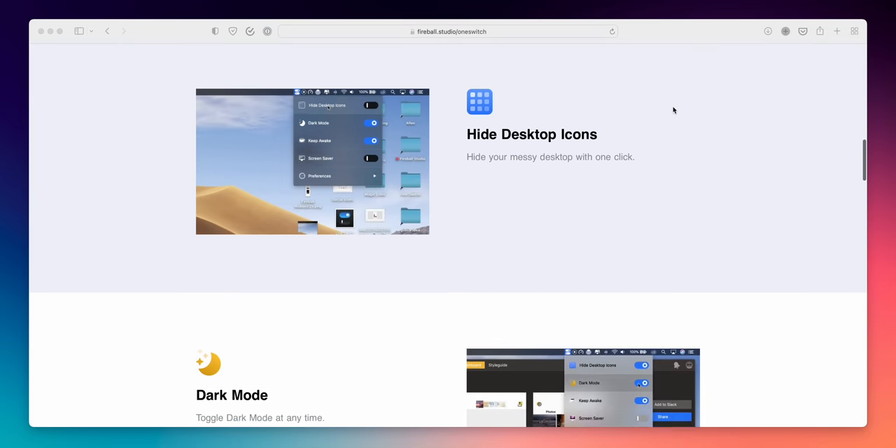
scroll(down, 3)
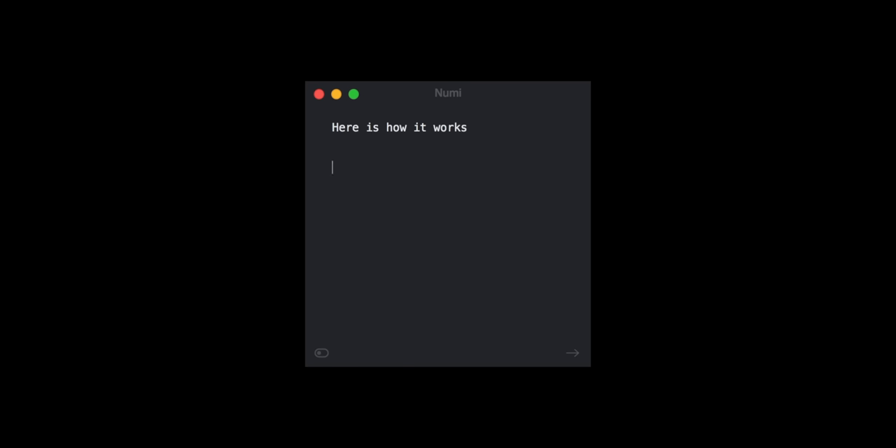
In Numi, calculate 'Price: $7 x 4', 'Fee: 4 GBP in Euro' and 'sum in USD - 4%'.
text(Price: $7 x 4)
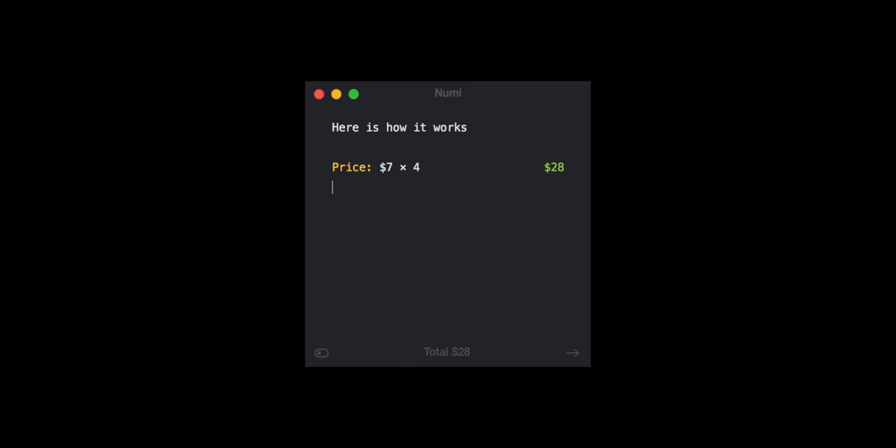
text(Fee: 4 GBP in Euro)
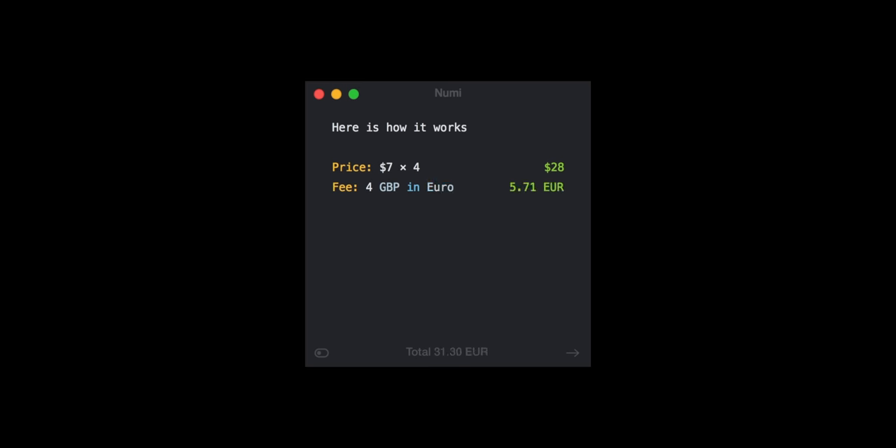
text(sum in USD - 4%)
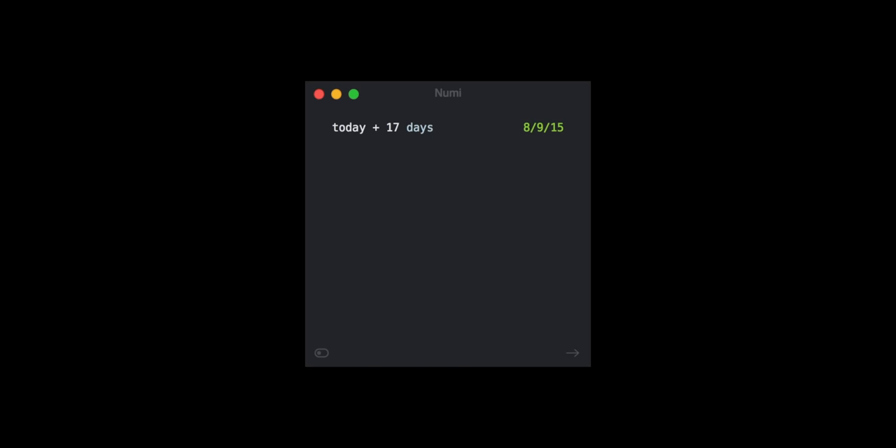
Convert 20 ml to teaspoons, 20% of 30 cm and (25 cm x 6 + 5%) in m, then set fee to 8%.
text(20 ml in tea spoons)
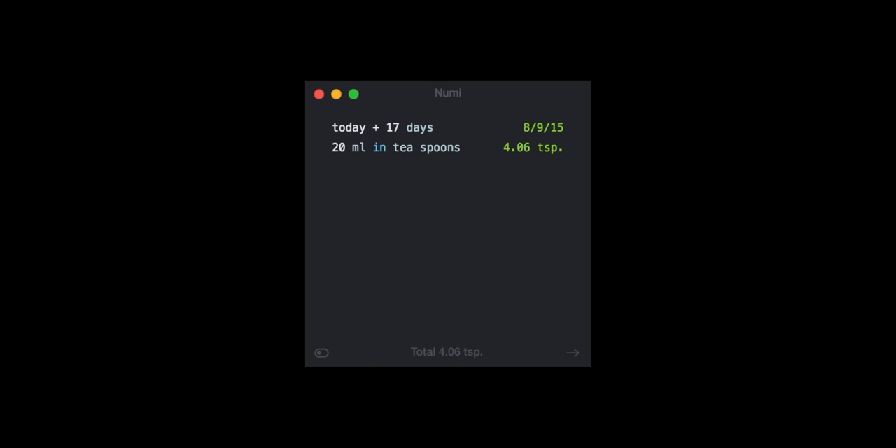
text(20% of what is 30 cm)
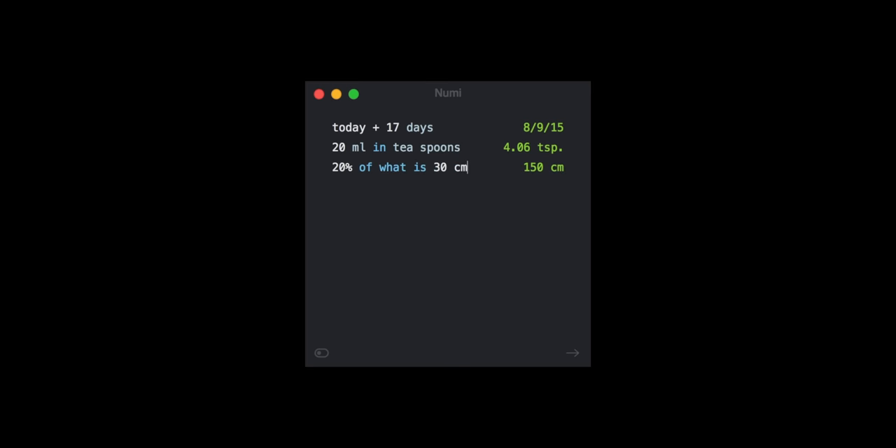
text((25 cm x 6 + 5%))
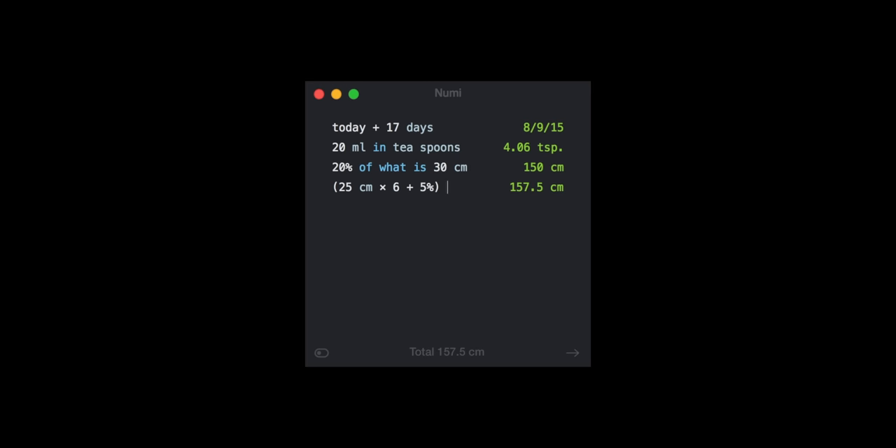
text(in m)
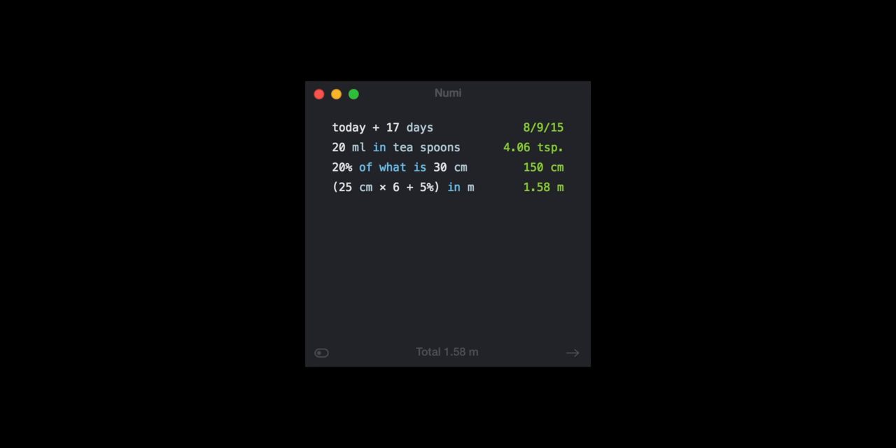
click(474, 187)
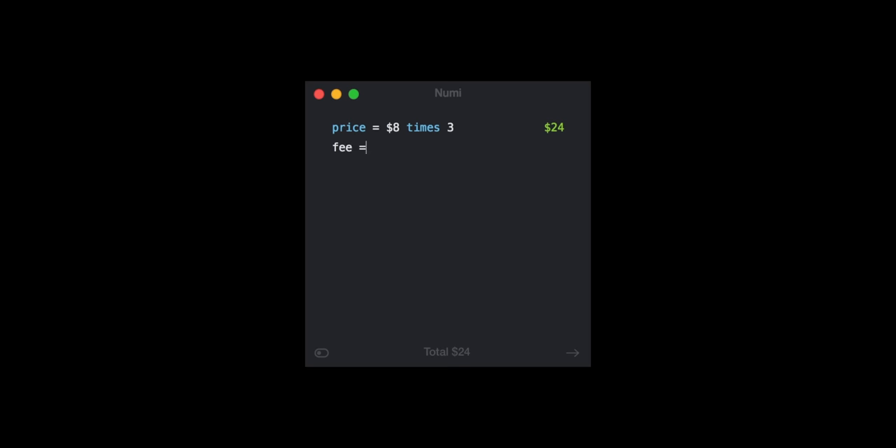
text(8%)
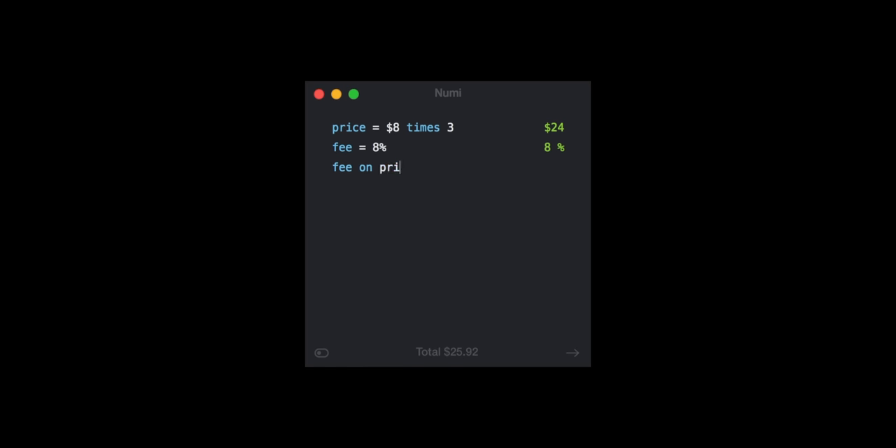